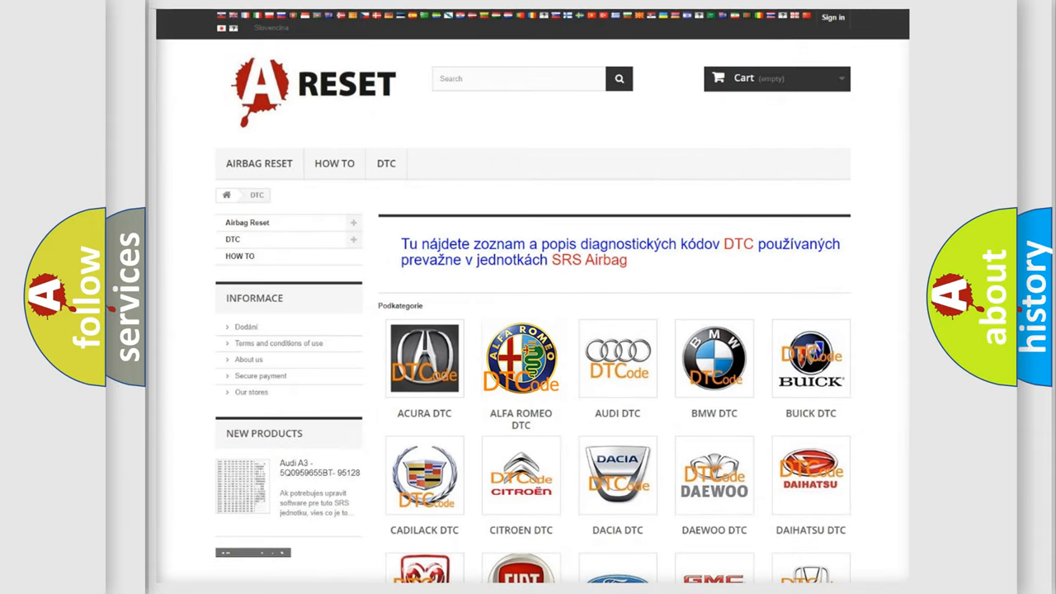
- Open the Alfa Romeo DTC code list and scroll through its codes
left_click(521, 358)
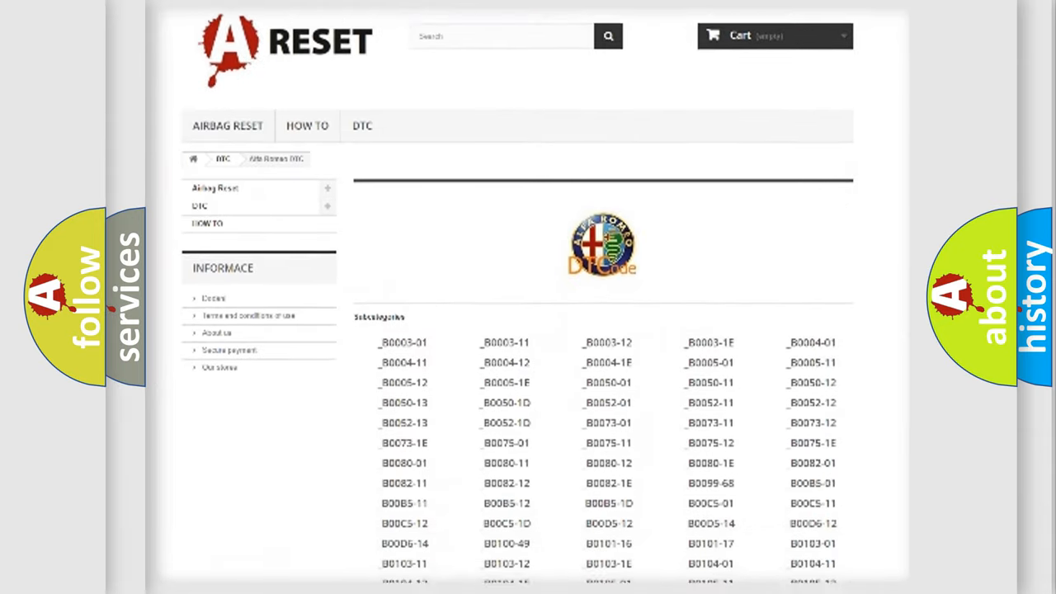
scroll("down", 3)
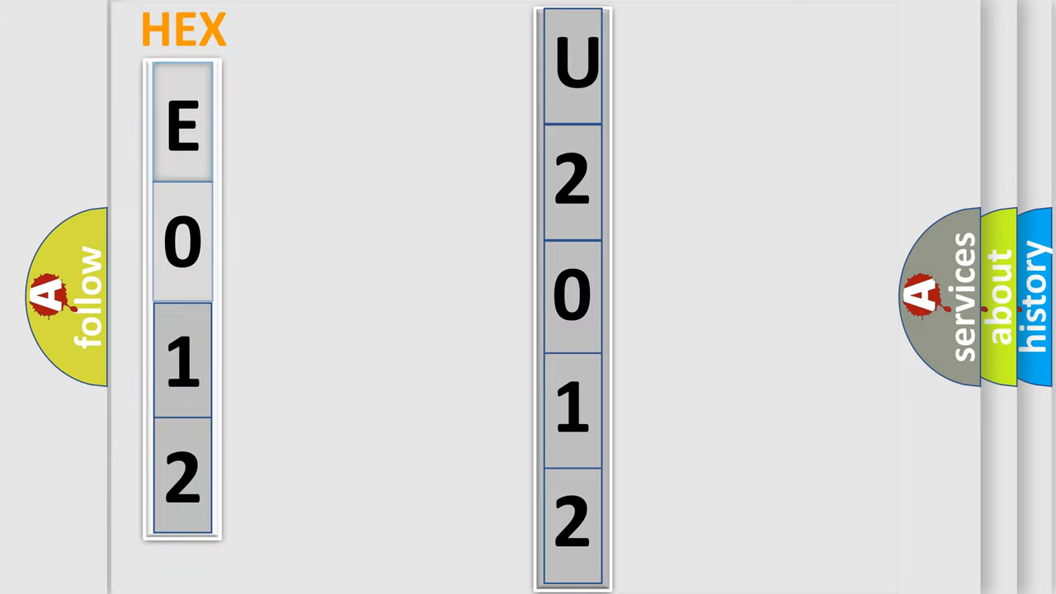
- Advance to the slide showing U2012:64 beside the Alfa Romeo logo and Make label
left_click(181, 124)
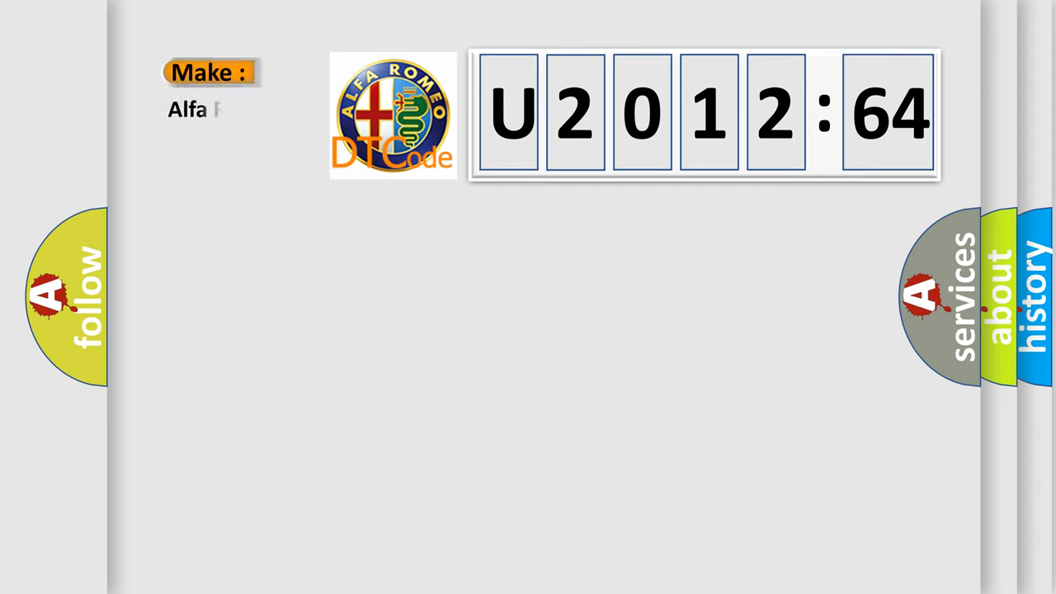
- Enter make 'Romeo', then show the Signal Plausibility Failure description
type("Romeo")
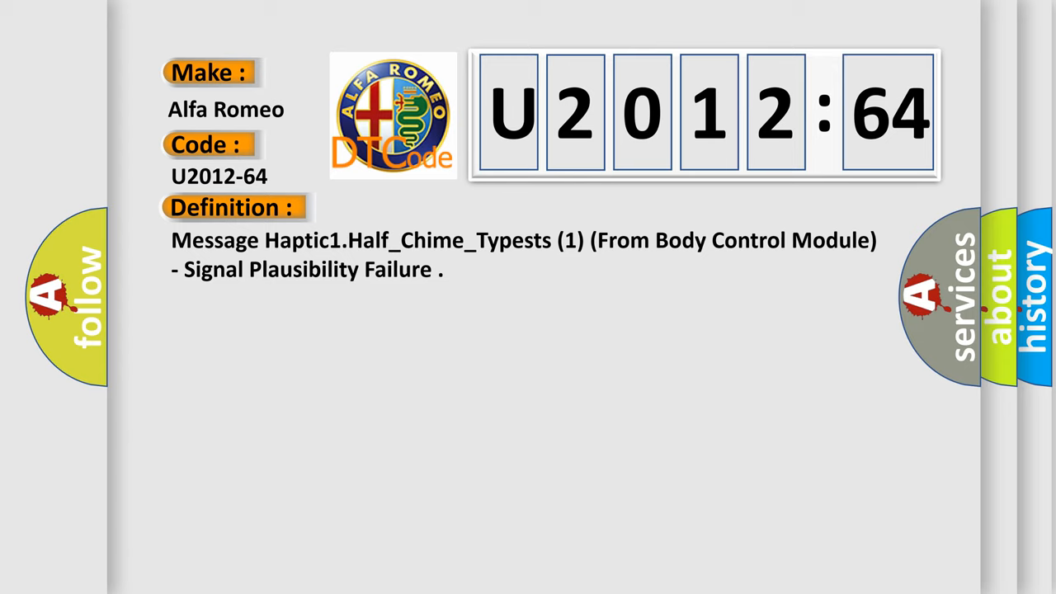
left_click(428, 207)
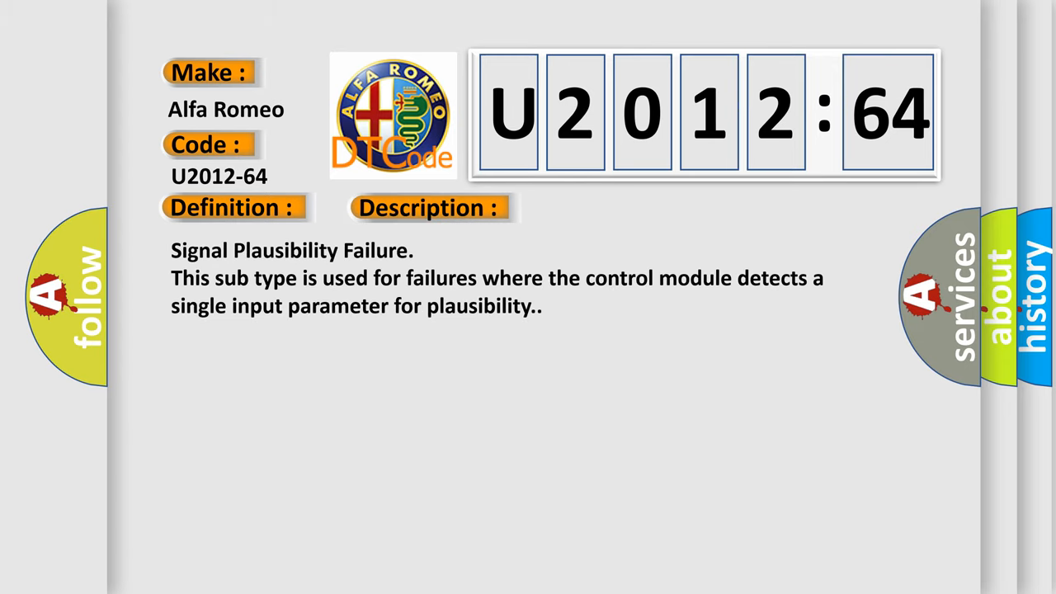